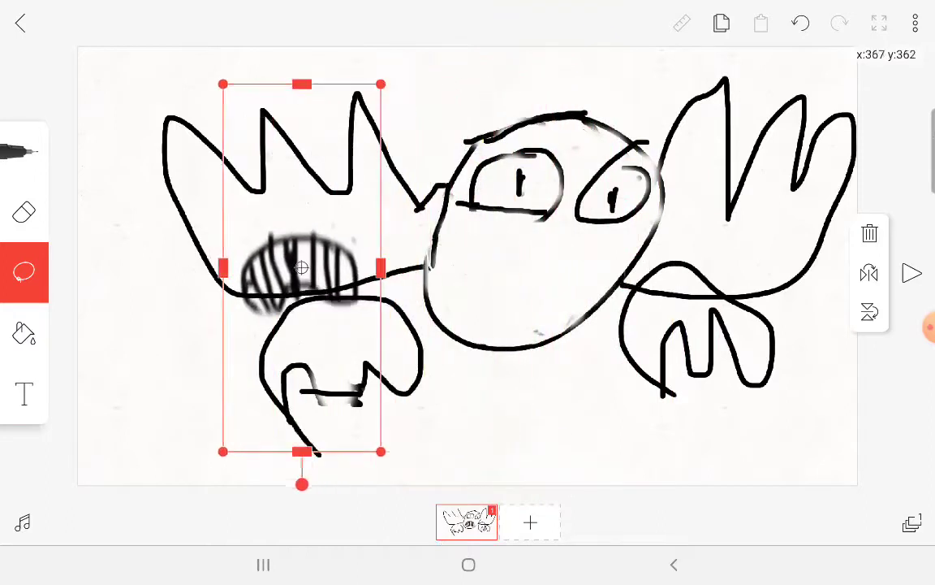
Drag the lasso-selected striped scribble over to the far left edge of the canvas.
{"action": "left_click_drag", "start_coordinate": [302, 276], "coordinate": [164, 276]}
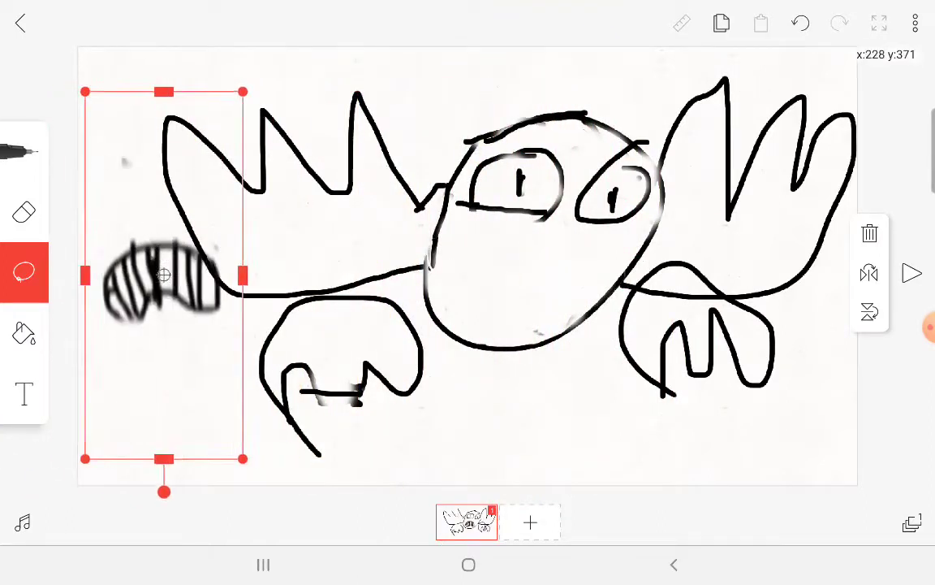
{"action": "left_click_drag", "start_coordinate": [162, 276], "coordinate": [523, 276]}
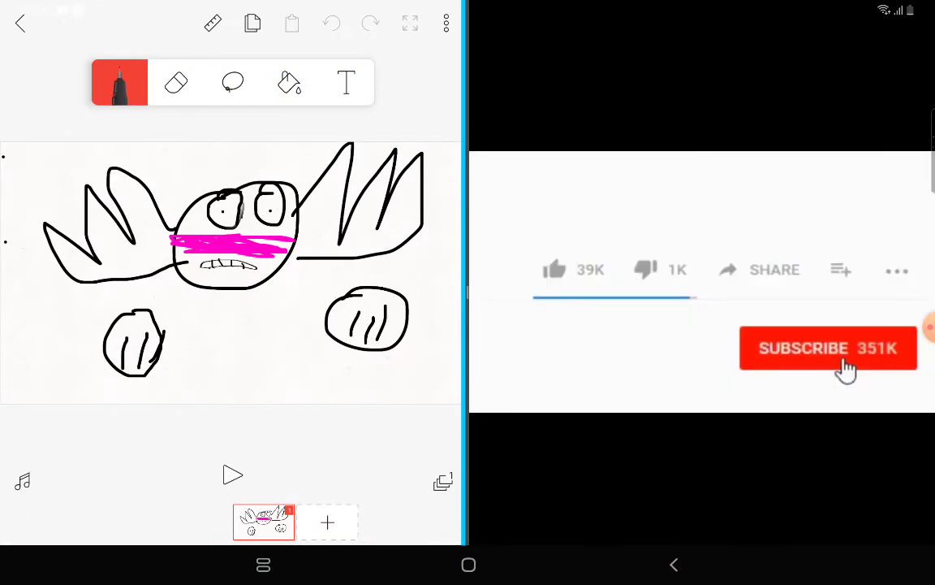
Subscribe to the channel and like the video in the YouTube pane.
{"action": "left_click", "coordinate": [828, 347]}
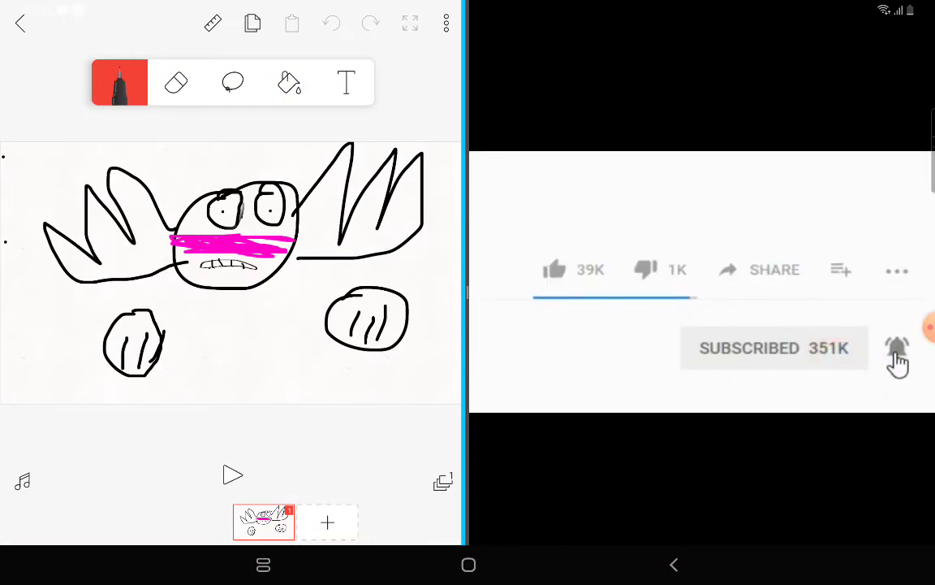
{"action": "left_click", "coordinate": [555, 270]}
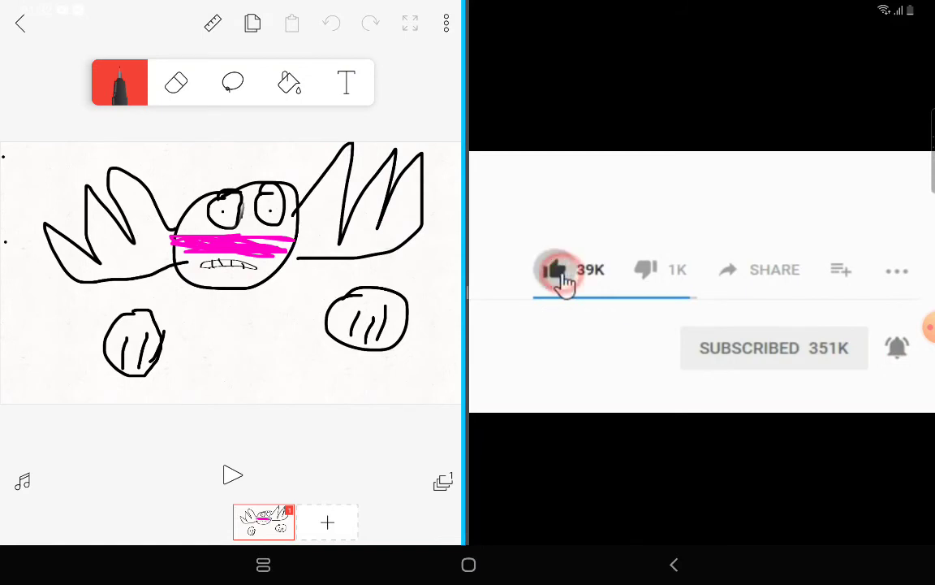